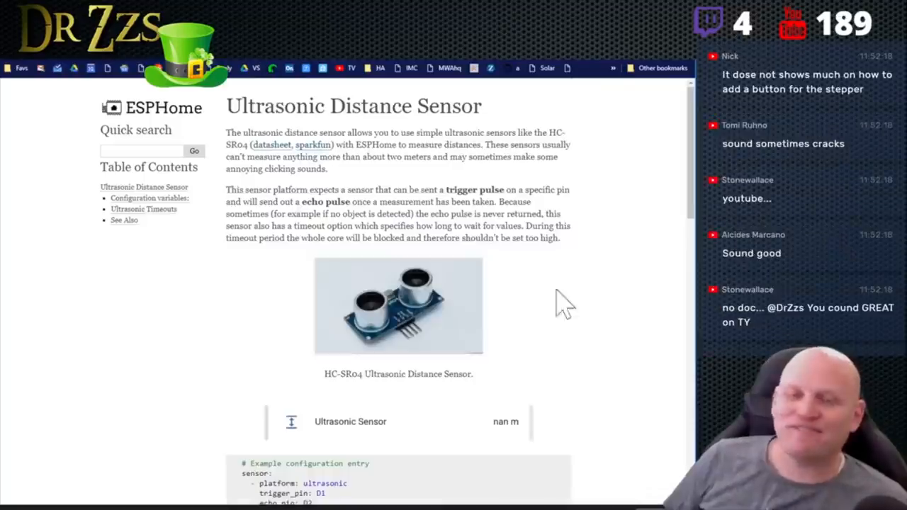
Scroll the ultrasonic sensor docs to the example configuration and bring up salt_level.yaml.
{"action": "scroll", "scroll_direction": "down", "scroll_amount": 3}
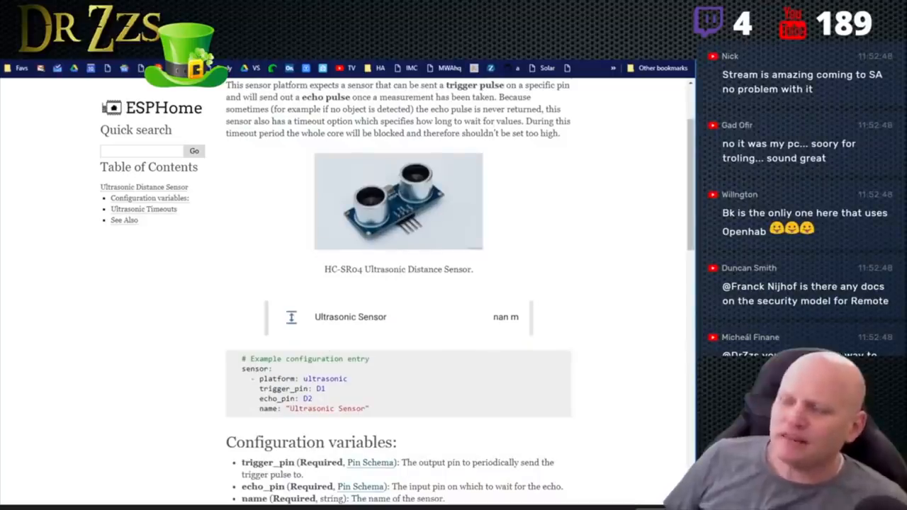
{"action": "double_click", "coordinate": [353, 409]}
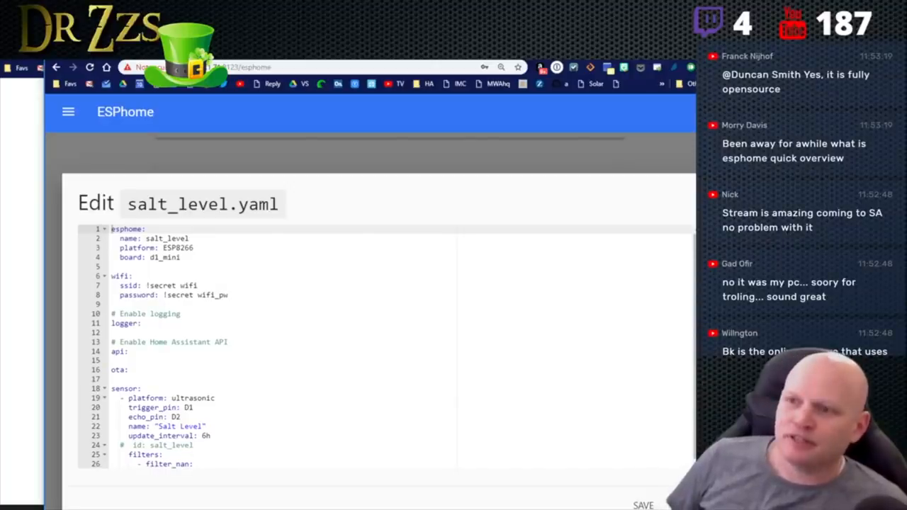
Switch back to the Ultrasonic Distance Sensor documentation tab.
{"action": "left_click", "coordinate": [216, 398]}
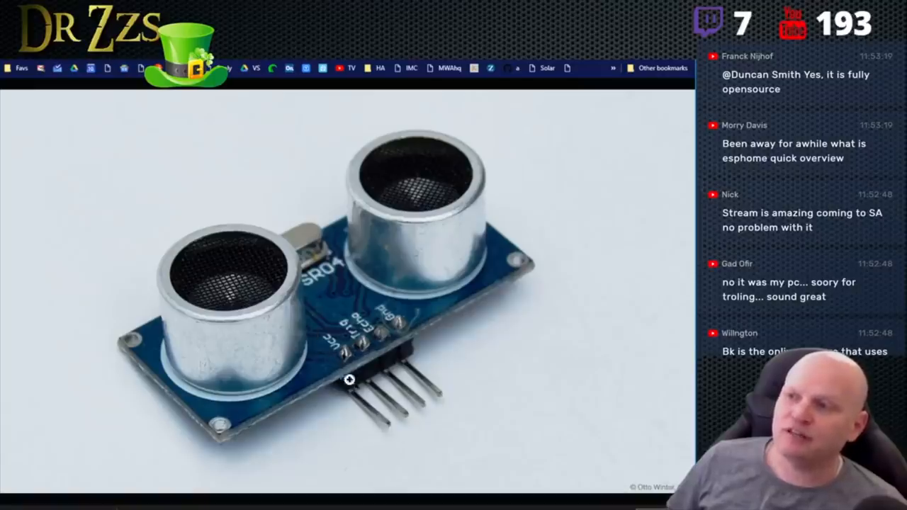
{"action": "mouse_move", "coordinate": [350, 346]}
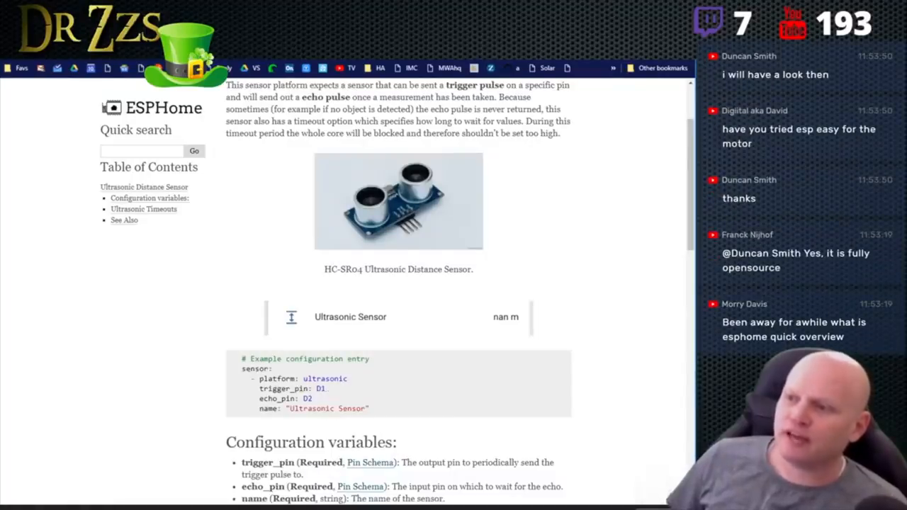
Scroll to the Configuration variables listing the update_interval option (default 60s).
{"action": "scroll", "scroll_direction": "down", "scroll_amount": 3}
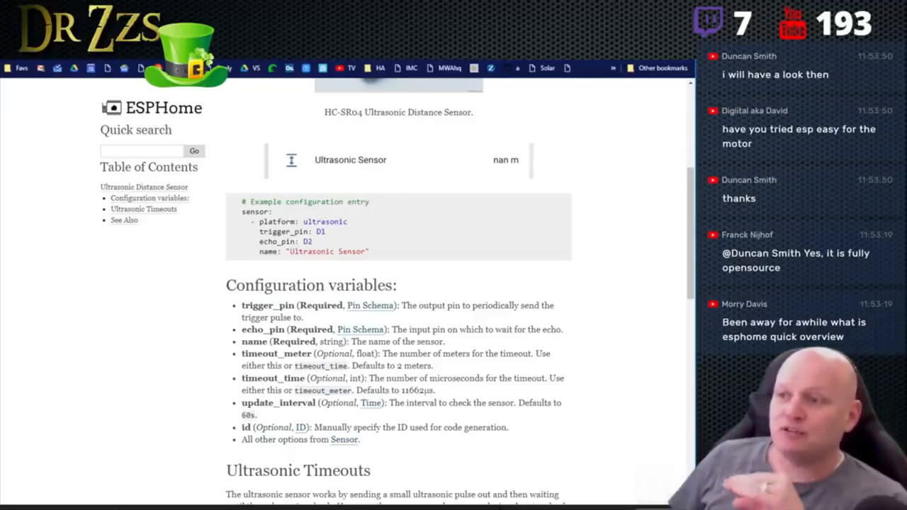
{"action": "scroll", "scroll_direction": "down", "scroll_amount": 3}
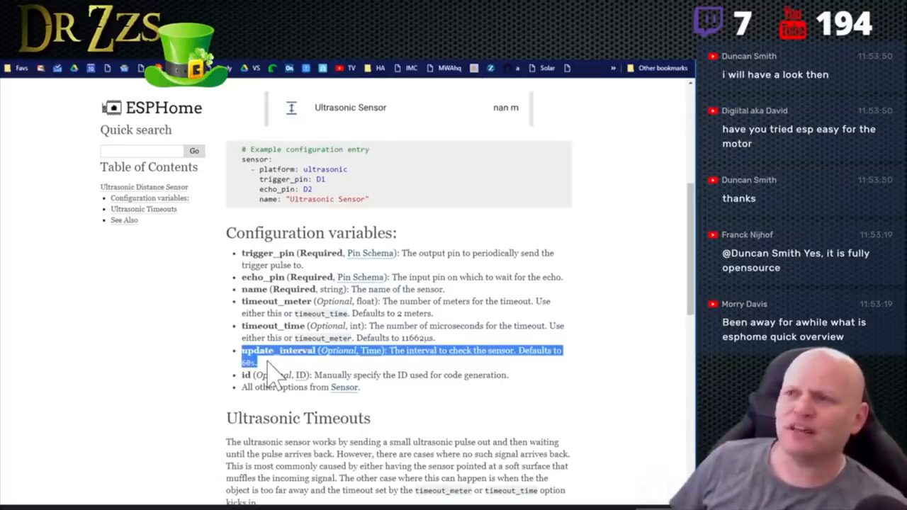
{"action": "mouse_move", "coordinate": [323, 69]}
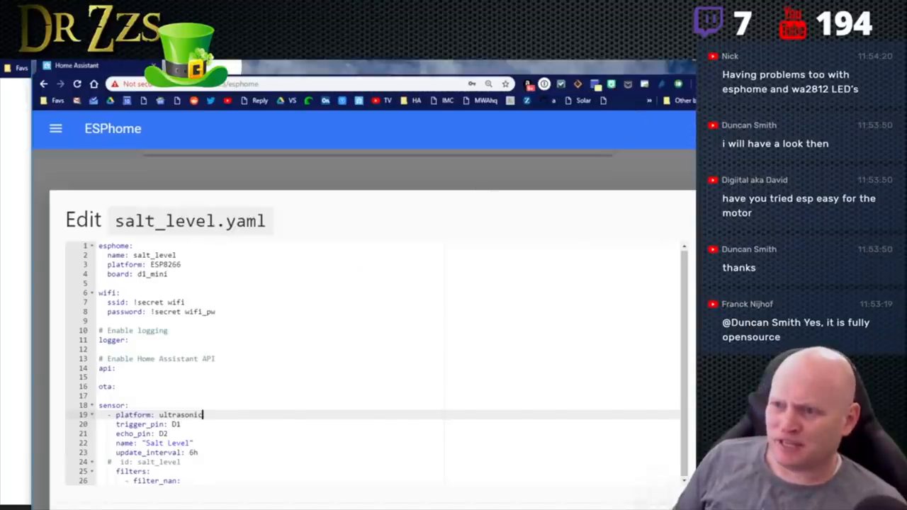
Highlight the 6h update_interval value in salt_level.yaml.
{"action": "double_click", "coordinate": [196, 453]}
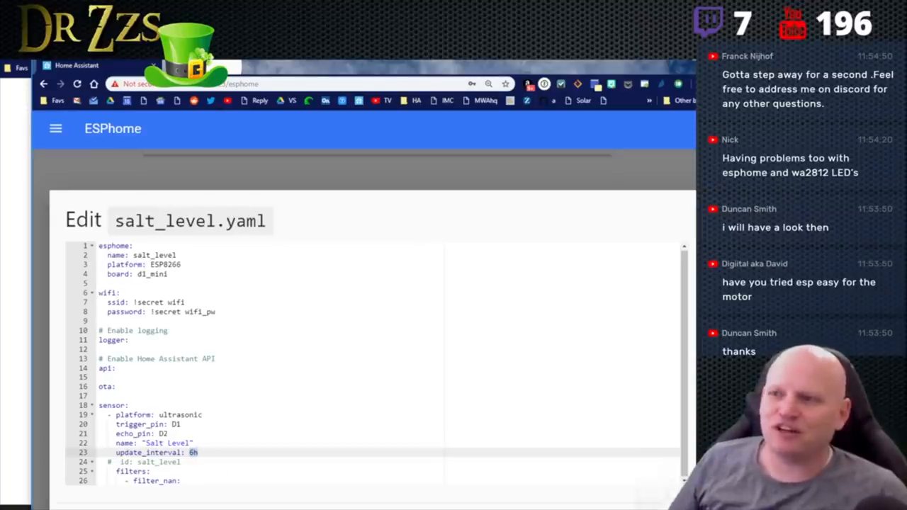
{"action": "mouse_move", "coordinate": [199, 474]}
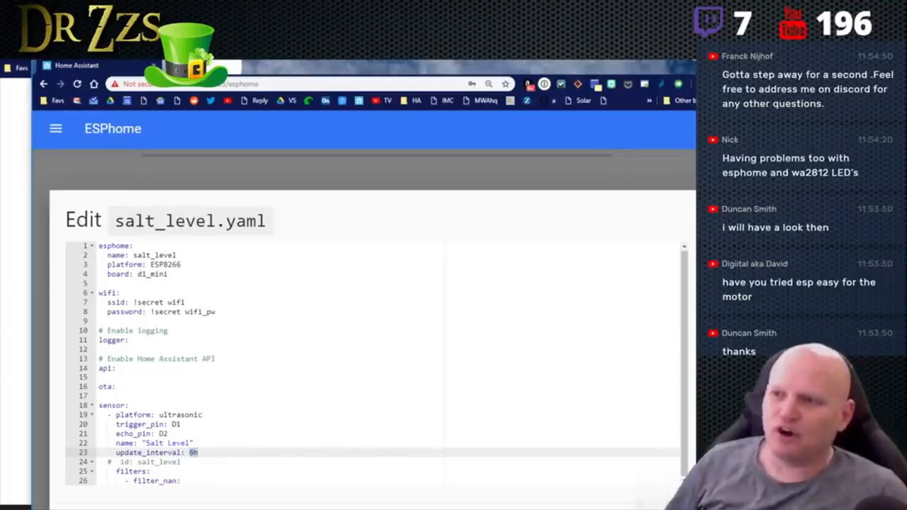
{"action": "mouse_move", "coordinate": [154, 493]}
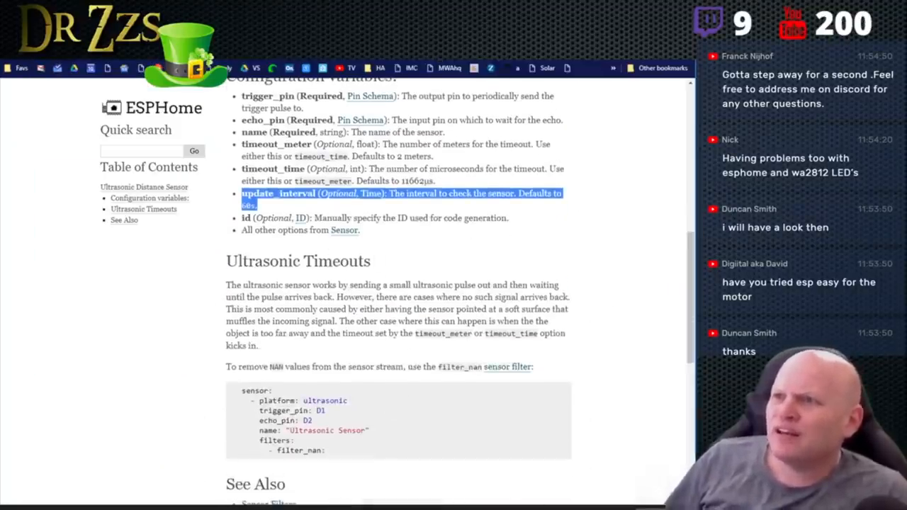
Scroll past Ultrasonic Timeouts to the filter_nan example and See Also links.
{"action": "scroll", "scroll_direction": "down", "scroll_amount": 3}
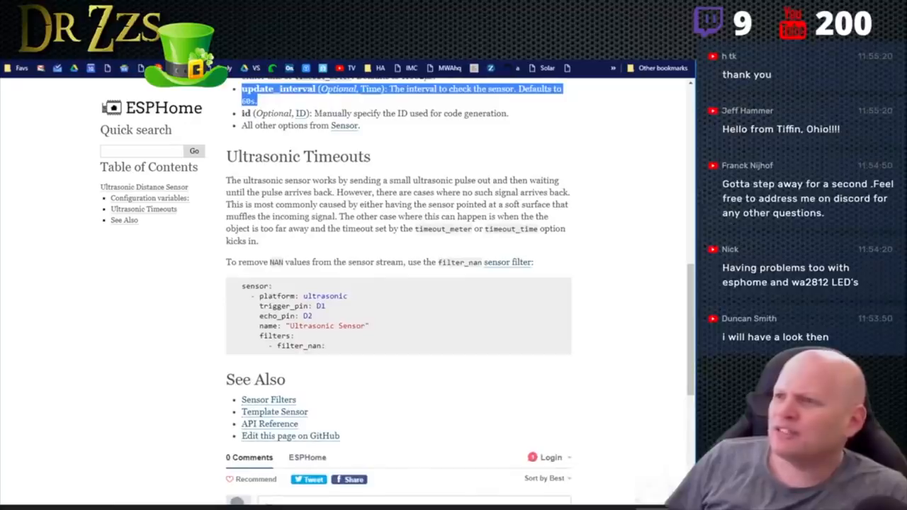
{"action": "mouse_move", "coordinate": [531, 234]}
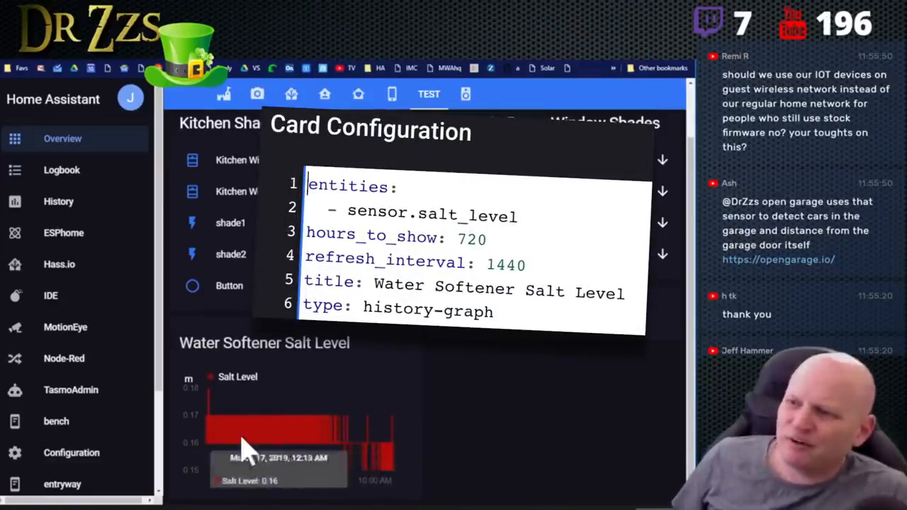
{"action": "mouse_move", "coordinate": [212, 415]}
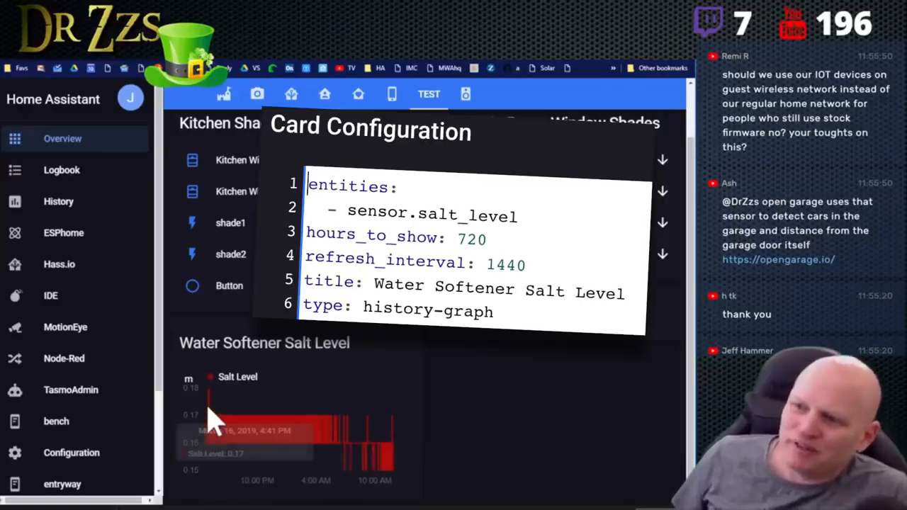
{"action": "mouse_move", "coordinate": [197, 429]}
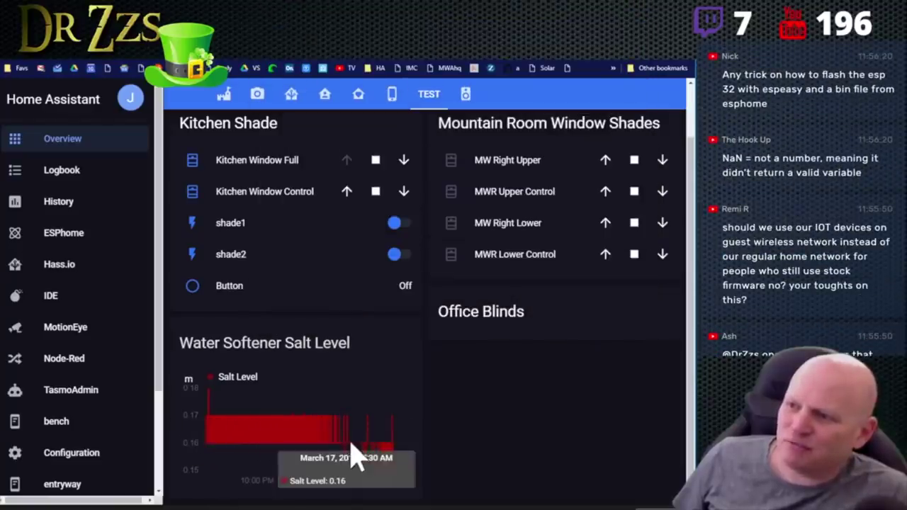
{"action": "mouse_move", "coordinate": [379, 468]}
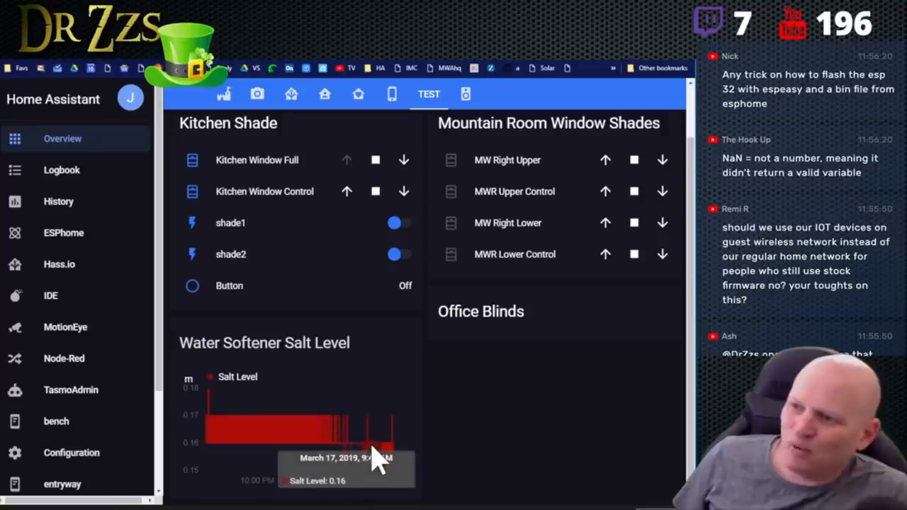
{"action": "mouse_move", "coordinate": [400, 436]}
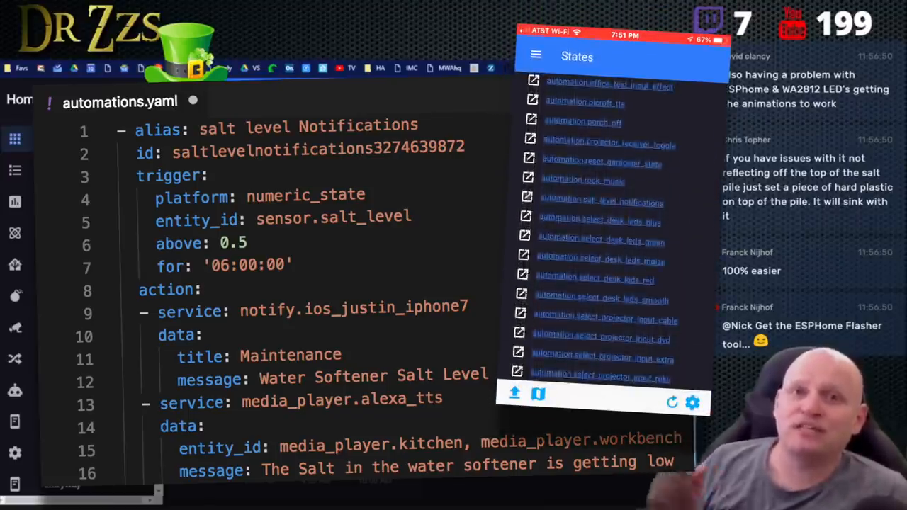
{"action": "left_click", "coordinate": [601, 202]}
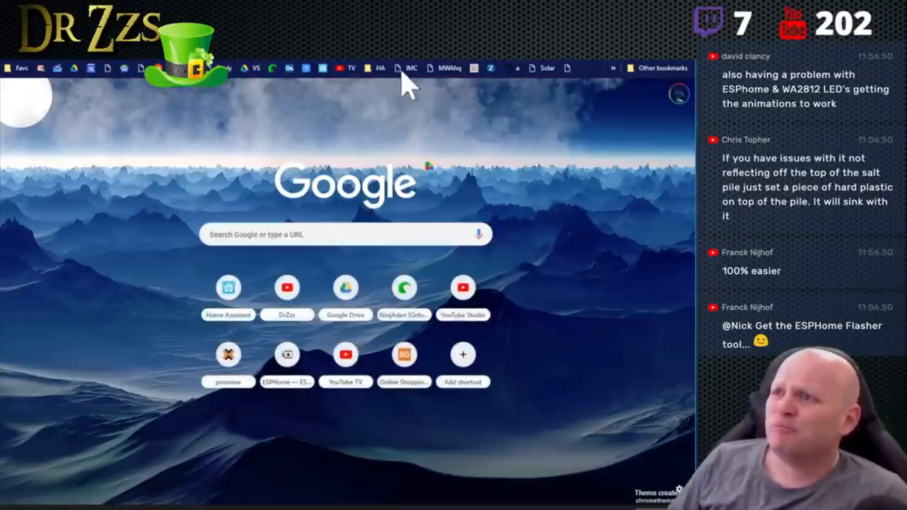
{"action": "mouse_move", "coordinate": [261, 83]}
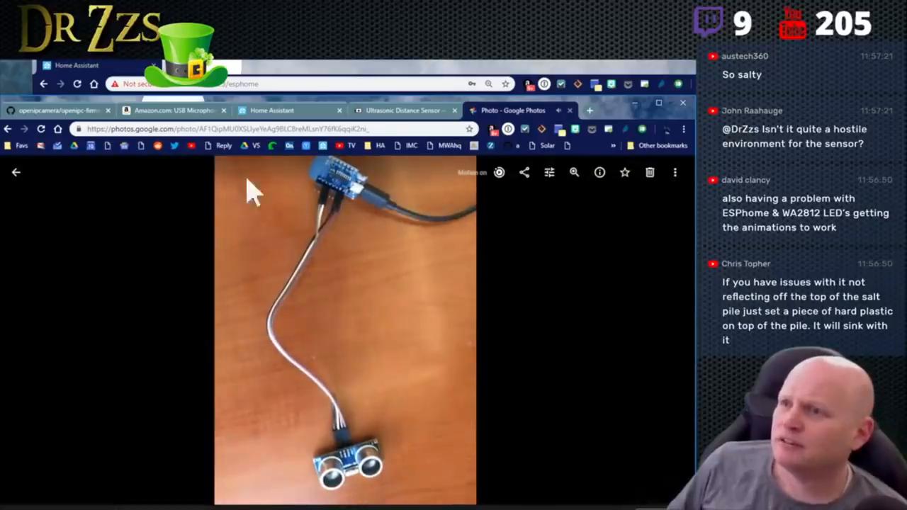
Flip through the next sensor photos and return to the photo grid.
{"action": "left_click", "coordinate": [16, 172]}
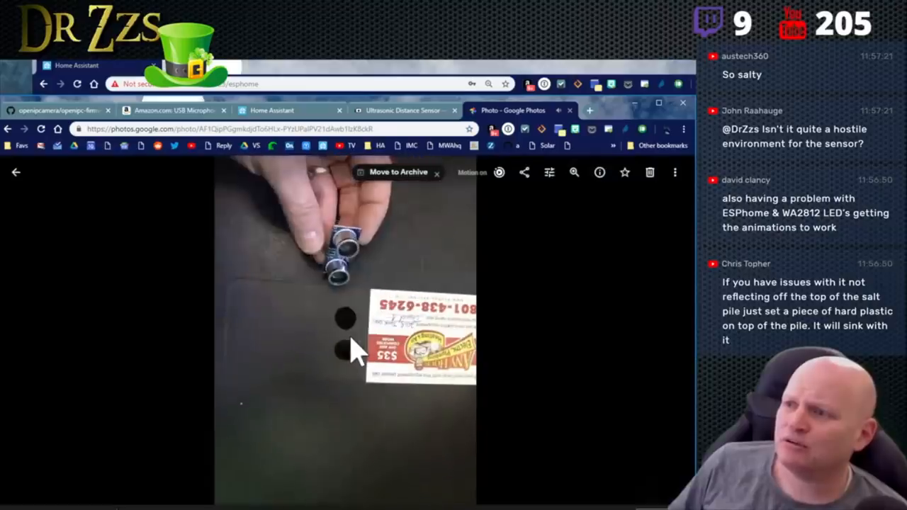
{"action": "left_click", "coordinate": [17, 172]}
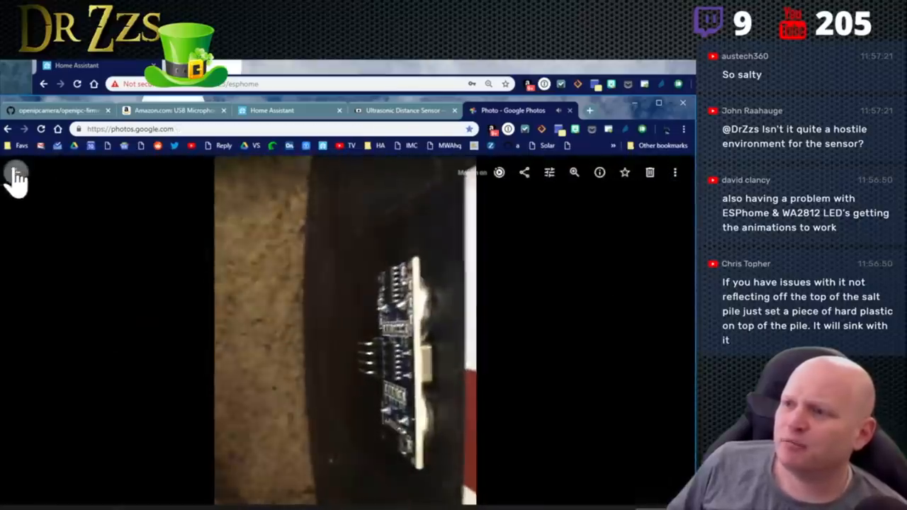
{"action": "left_click", "coordinate": [17, 178]}
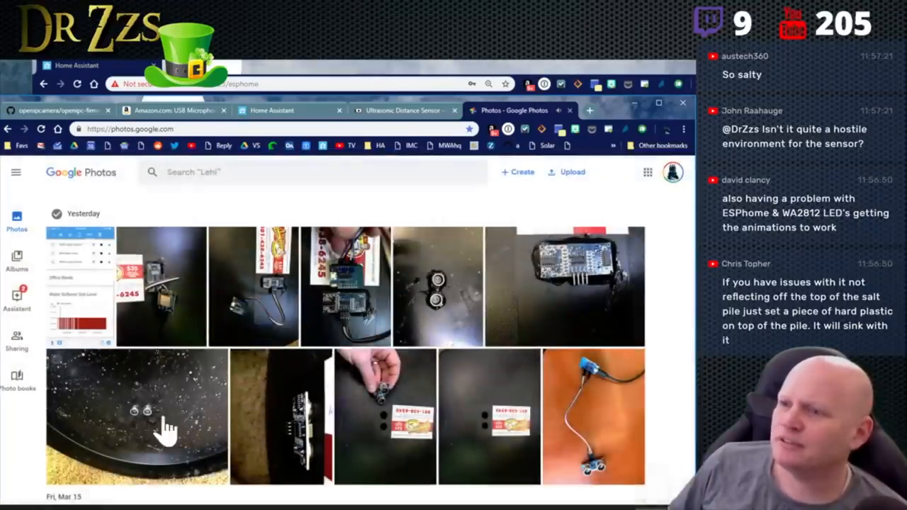
View the lid-mounted board and glued sensor board photos, then return to the library.
{"action": "left_click", "coordinate": [584, 284]}
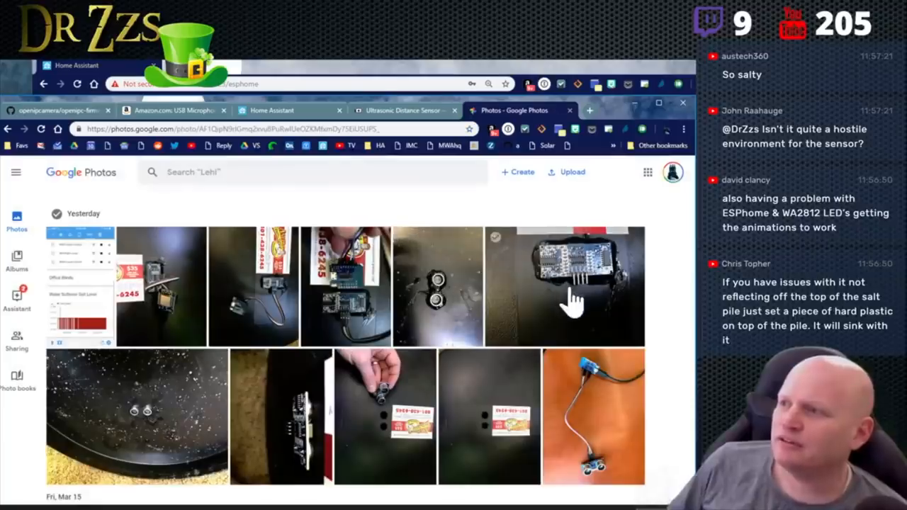
{"action": "left_click", "coordinate": [568, 287]}
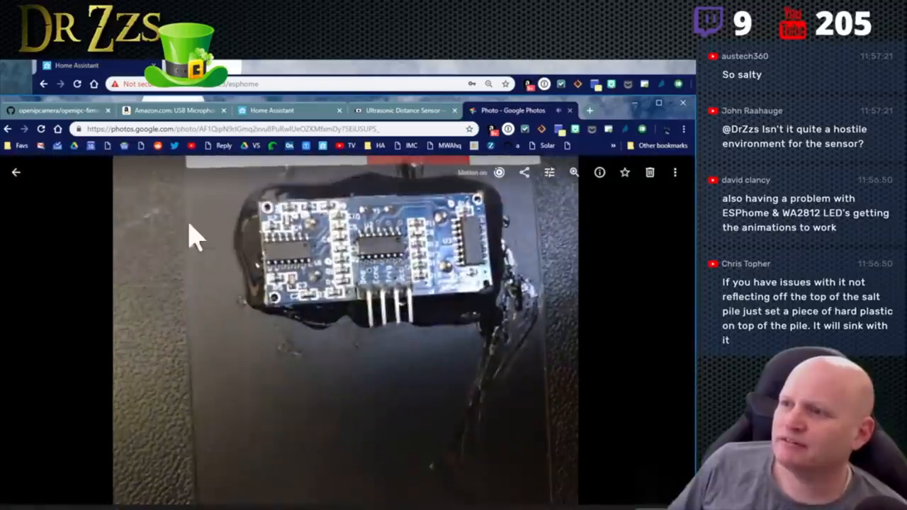
{"action": "left_click", "coordinate": [17, 171]}
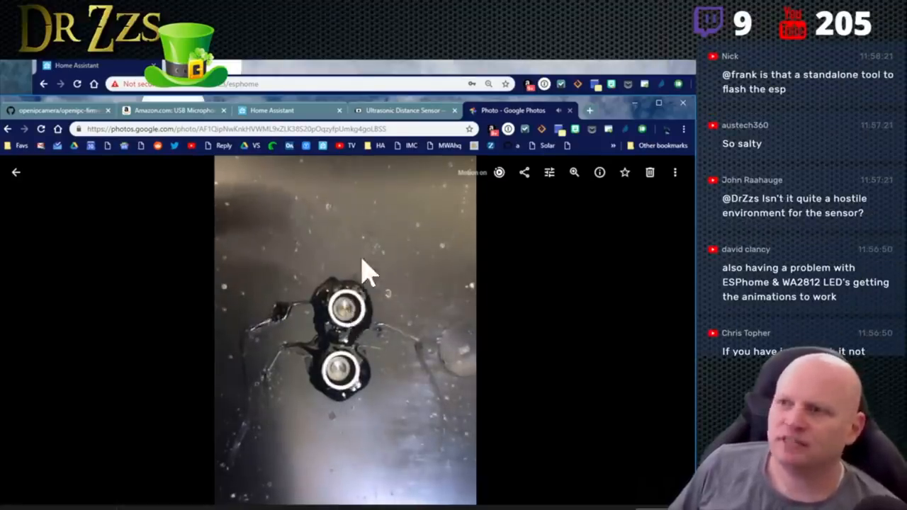
{"action": "left_click", "coordinate": [15, 173]}
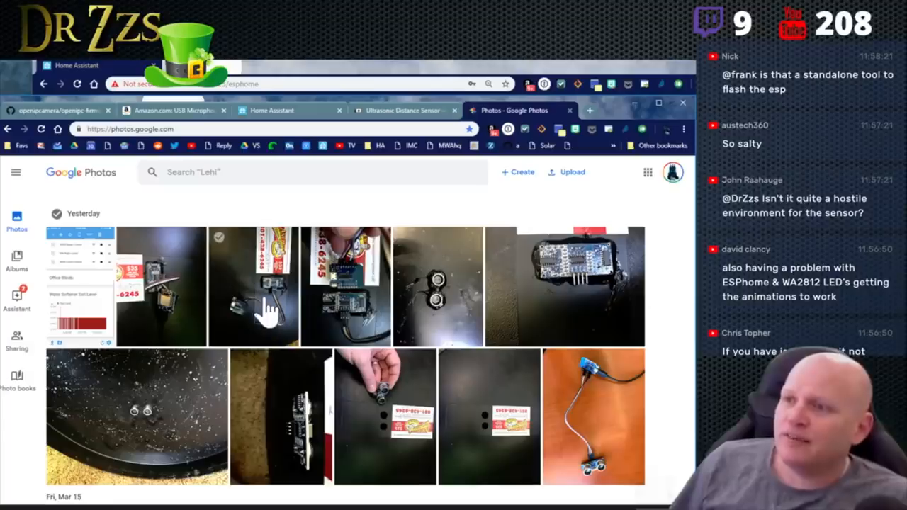
View the wired-up sensor photo and the Water Softener Salt Level graph screenshot.
{"action": "left_click", "coordinate": [253, 301]}
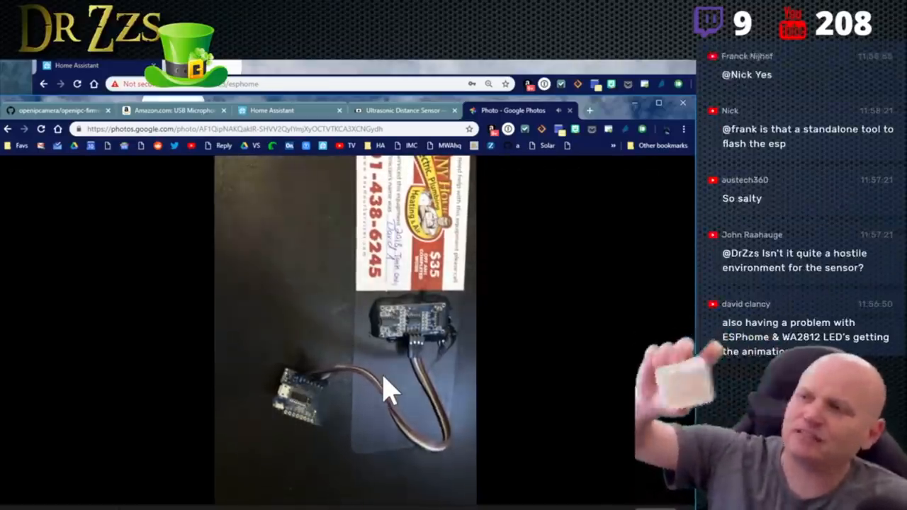
{"action": "left_click", "coordinate": [23, 129]}
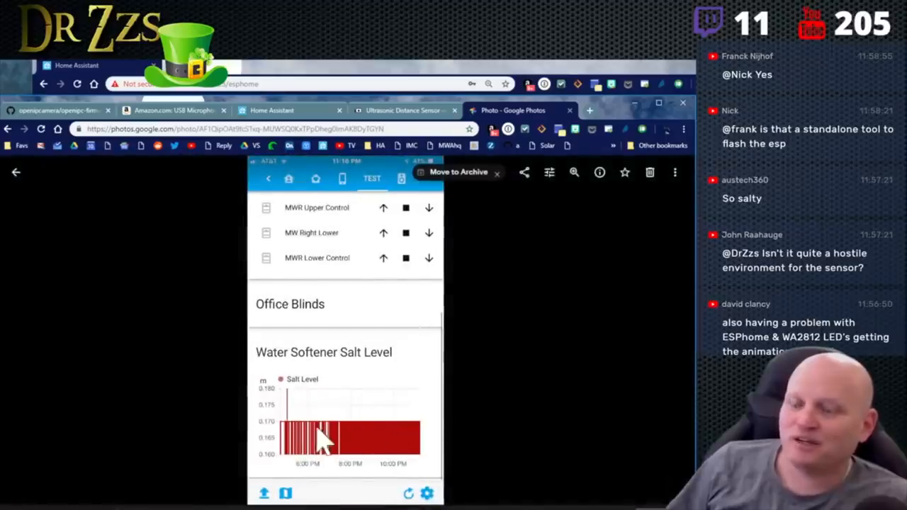
{"action": "mouse_move", "coordinate": [117, 182]}
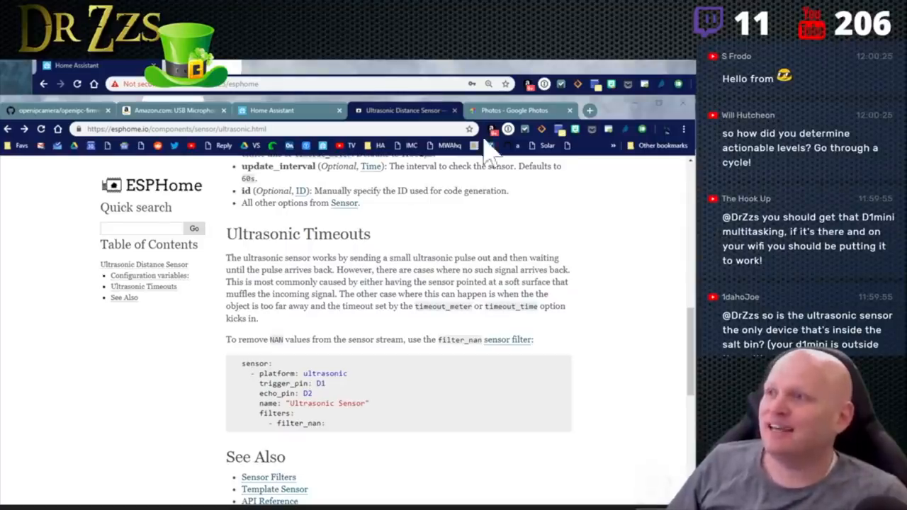
Show the photo of the two transducers inside the salt bin lid.
{"action": "left_click", "coordinate": [513, 110]}
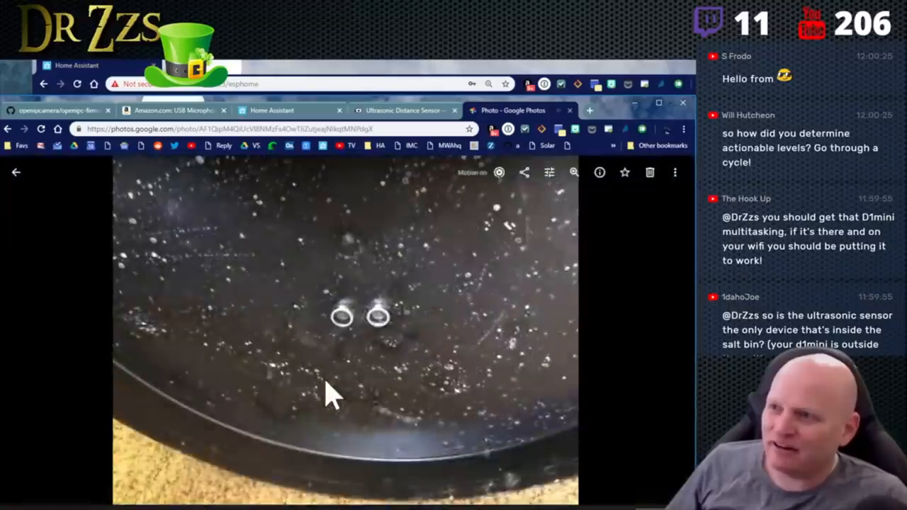
{"action": "mouse_move", "coordinate": [489, 216]}
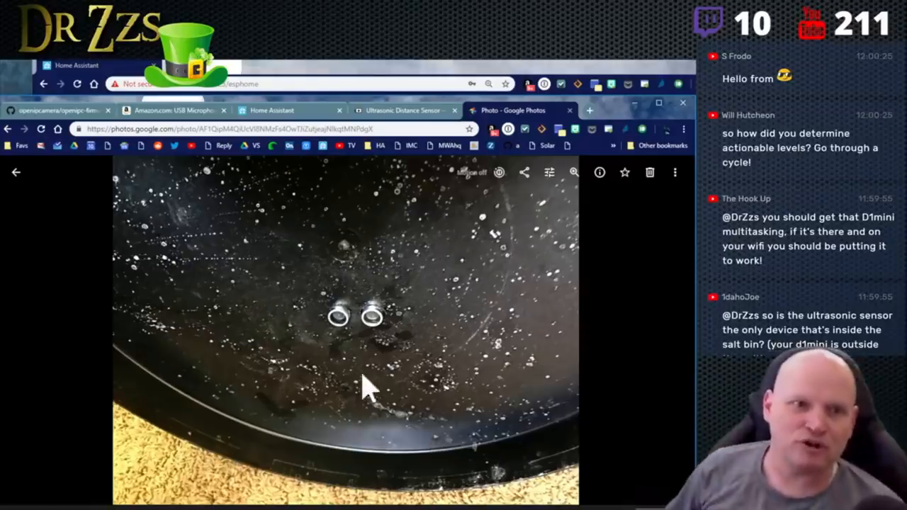
{"action": "mouse_move", "coordinate": [391, 354]}
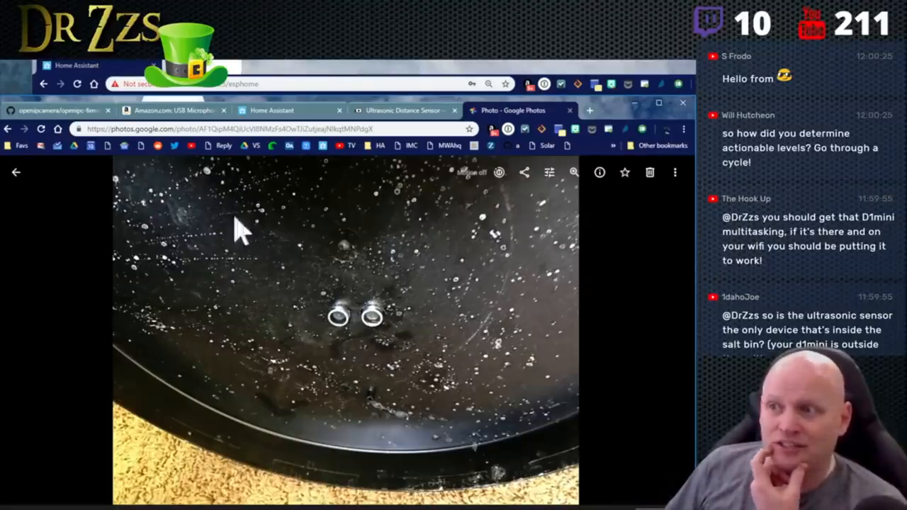
{"action": "mouse_move", "coordinate": [397, 224]}
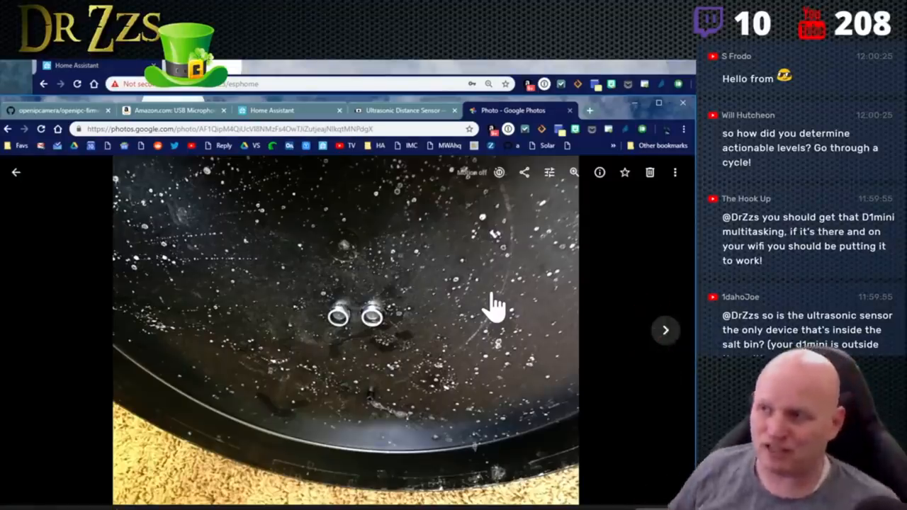
{"action": "mouse_move", "coordinate": [454, 305]}
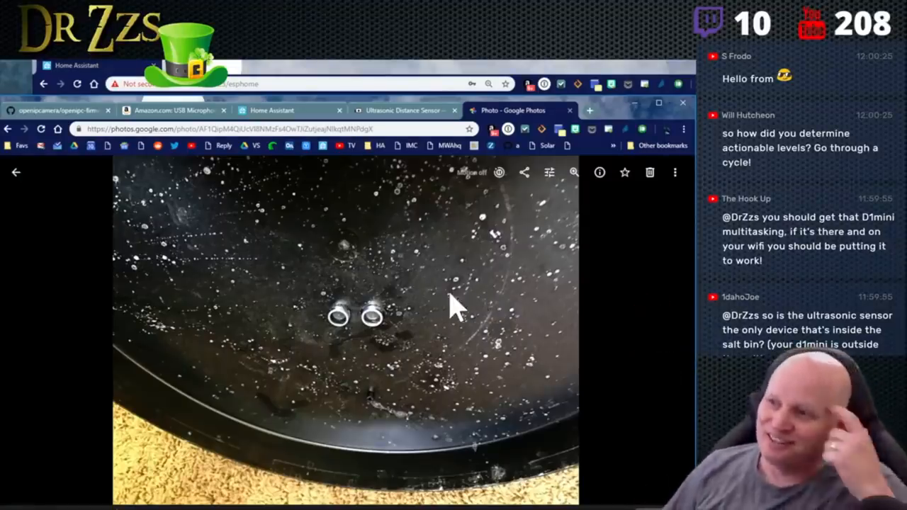
{"action": "mouse_move", "coordinate": [355, 319]}
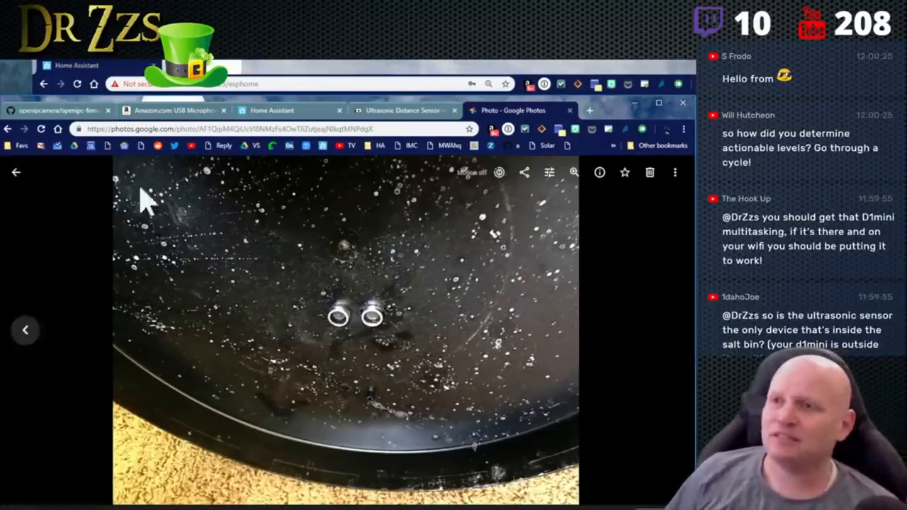
{"action": "mouse_move", "coordinate": [16, 177]}
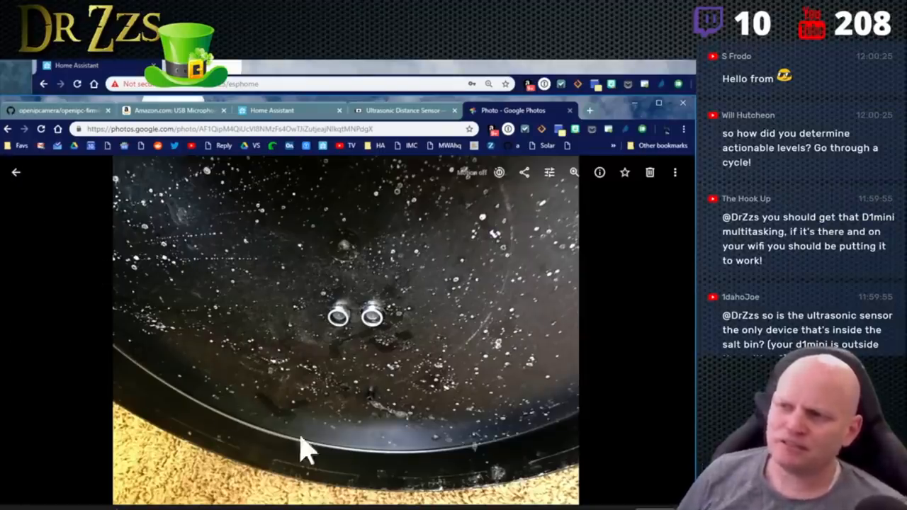
{"action": "mouse_move", "coordinate": [365, 362]}
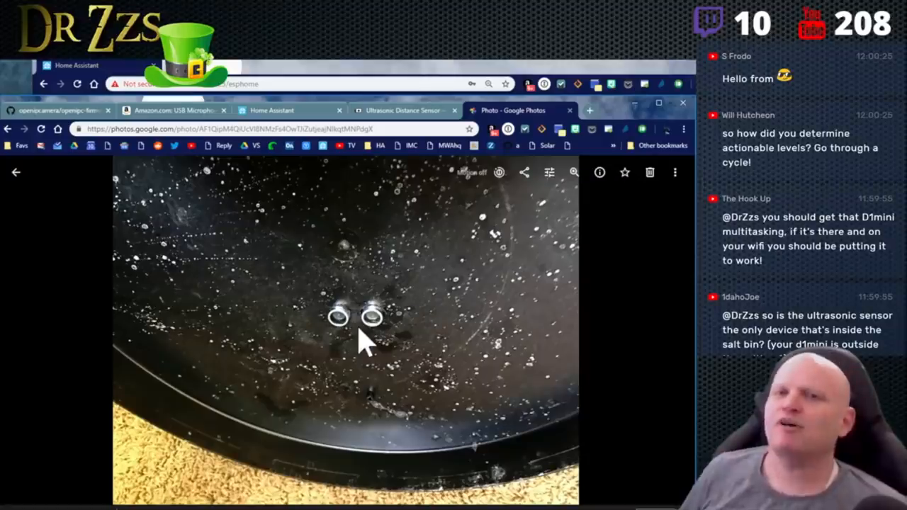
{"action": "mouse_move", "coordinate": [354, 326]}
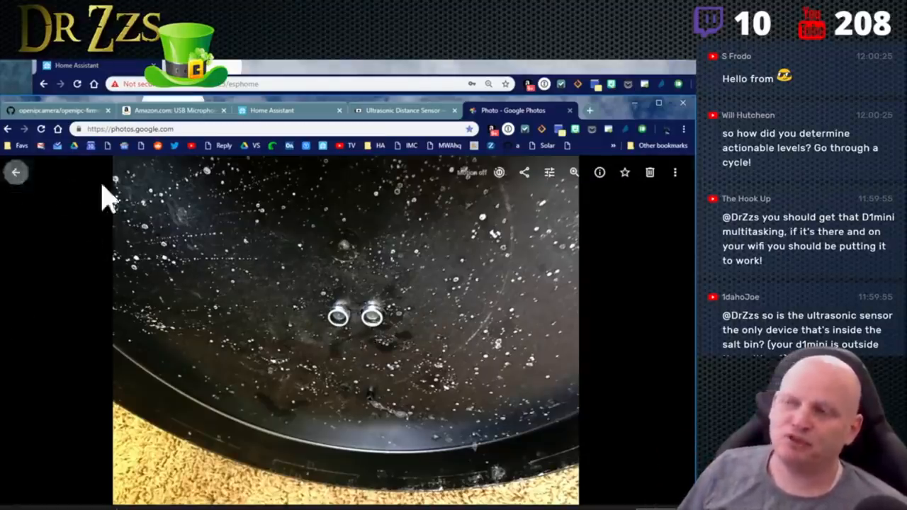
Leave the full-size photo view before searching 'chronograf vs grafana'.
{"action": "left_click", "coordinate": [15, 172]}
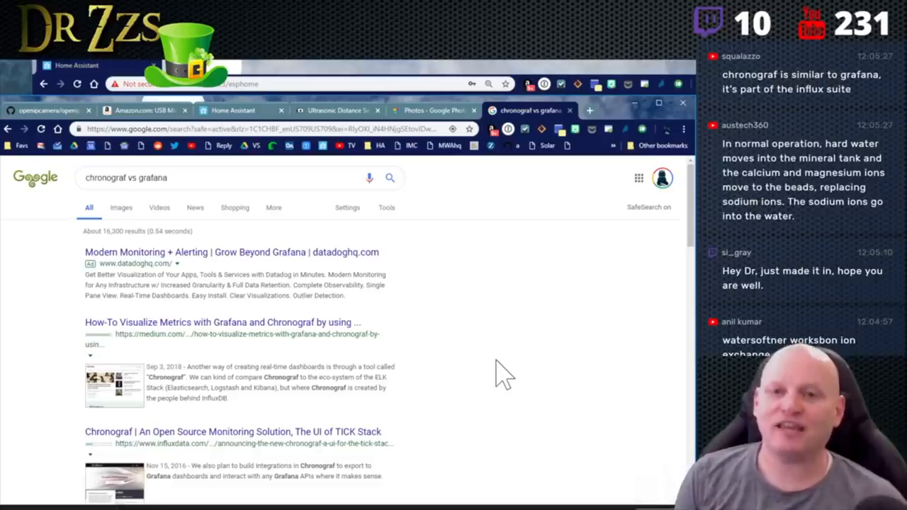
{"action": "mouse_move", "coordinate": [464, 247]}
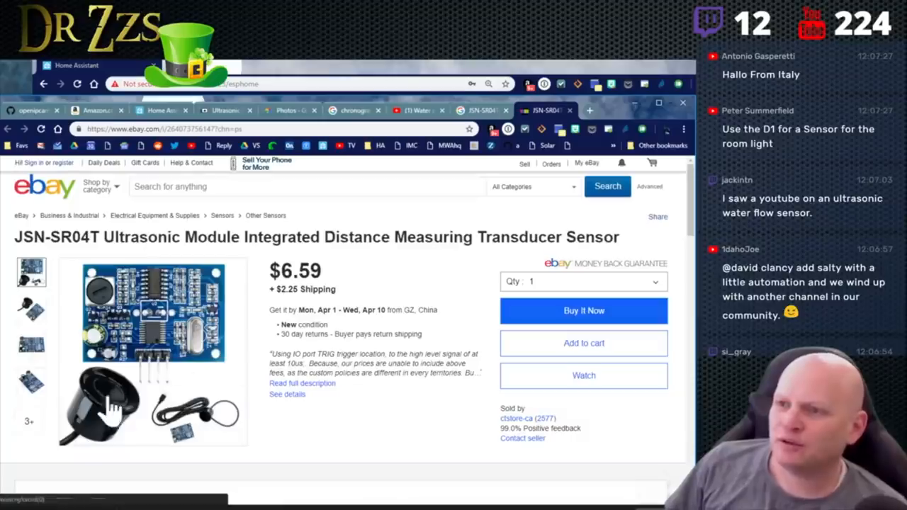
Enlarge the JSN-SR04T kit photo, then open the Amazon waterproof module listing.
{"action": "left_click", "coordinate": [106, 411]}
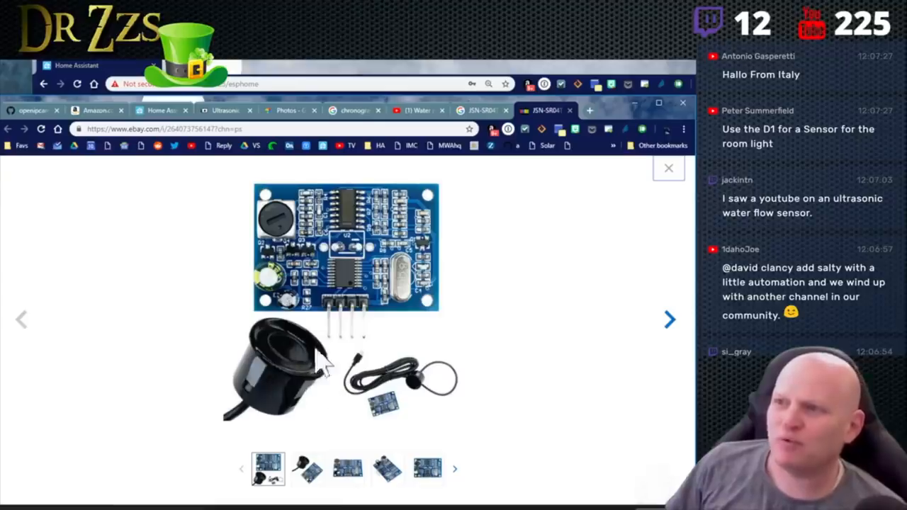
{"action": "mouse_move", "coordinate": [296, 405]}
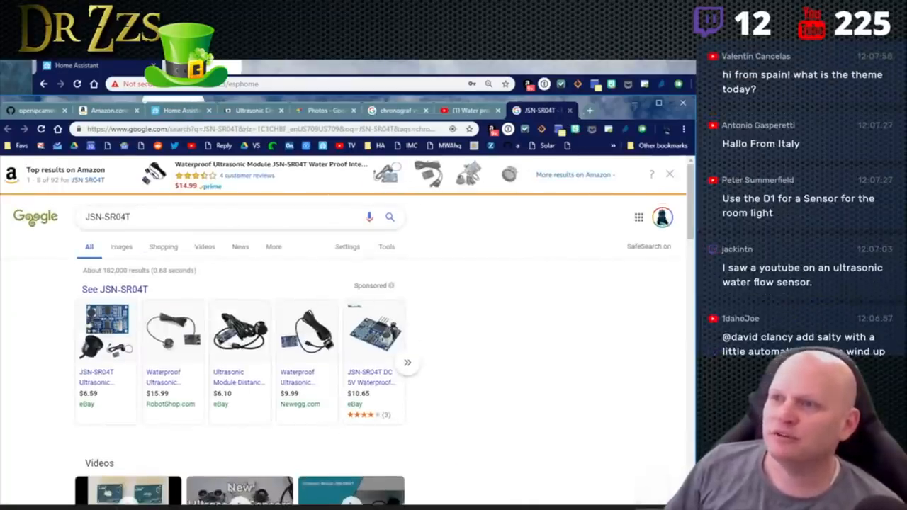
{"action": "mouse_move", "coordinate": [311, 168]}
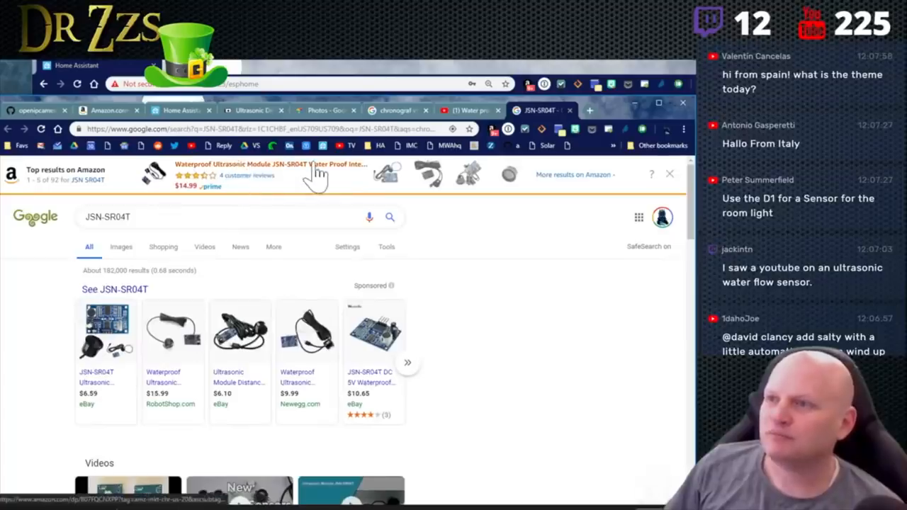
{"action": "left_click", "coordinate": [174, 110]}
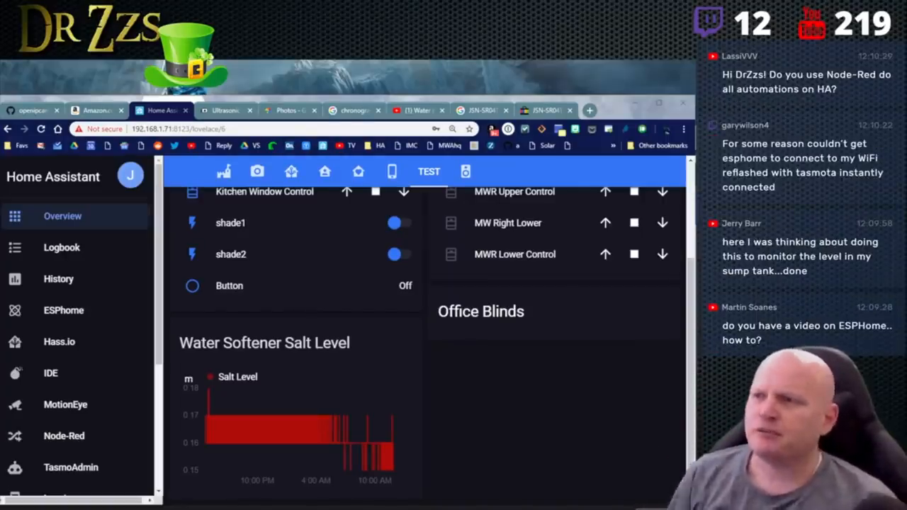
{"action": "mouse_move", "coordinate": [434, 183]}
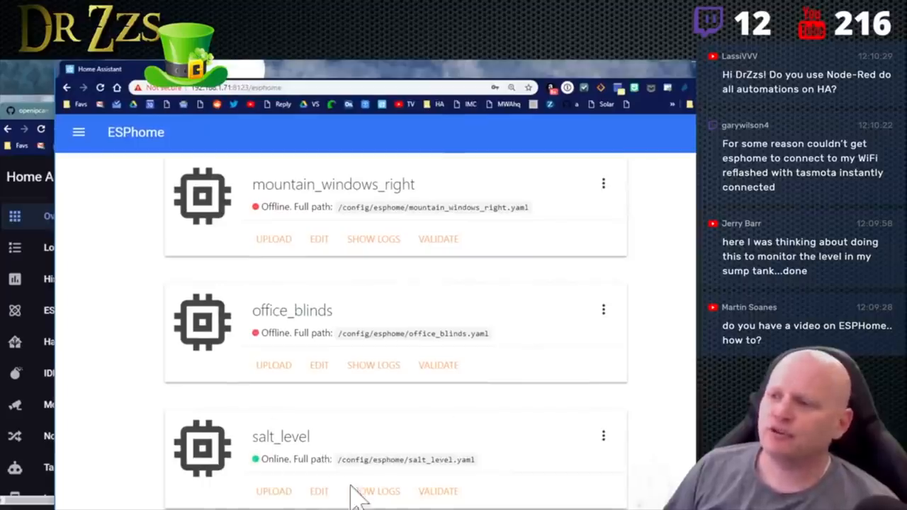
Validate salt_level.yaml, view its logs showing Salt Level readings around 0.153 m, then stop the stream.
{"action": "left_click", "coordinate": [319, 491]}
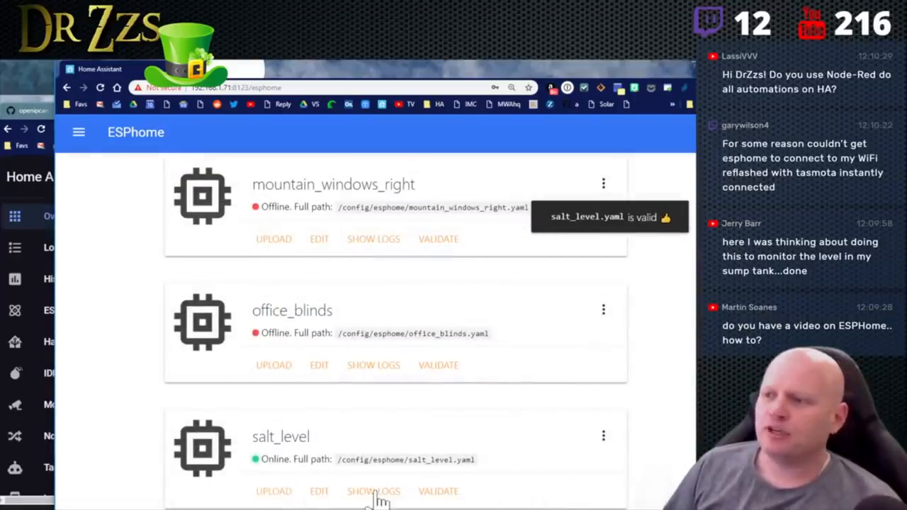
{"action": "left_click", "coordinate": [372, 492]}
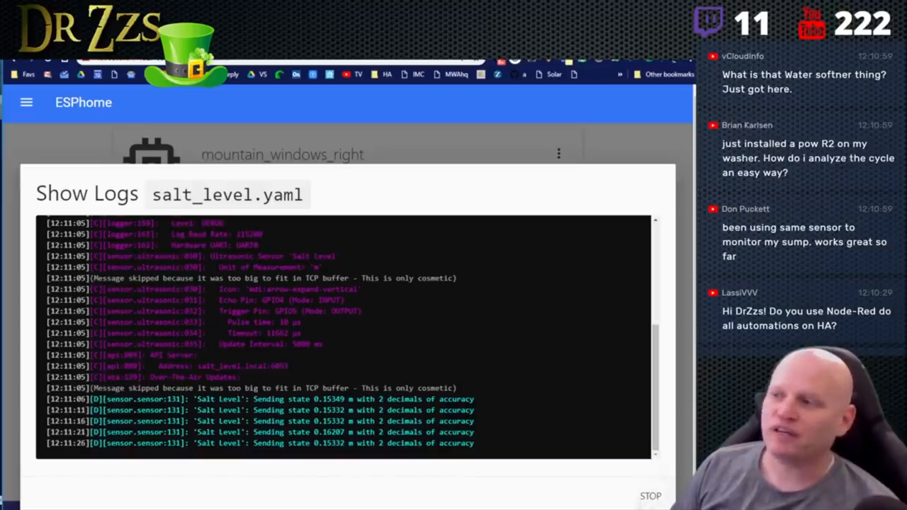
{"action": "left_click", "coordinate": [652, 493]}
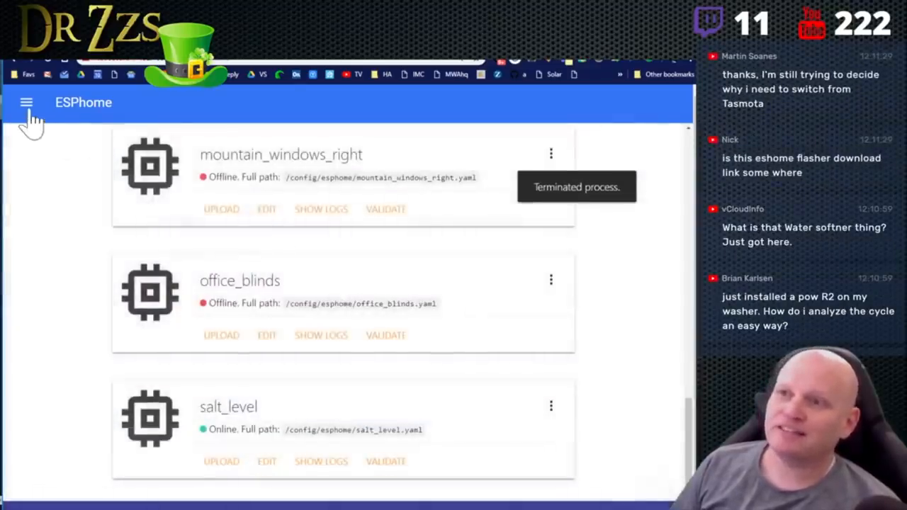
Navigate via the sidebar to Configuration and its Integrations page listing the ESPHome devices.
{"action": "left_click", "coordinate": [27, 103]}
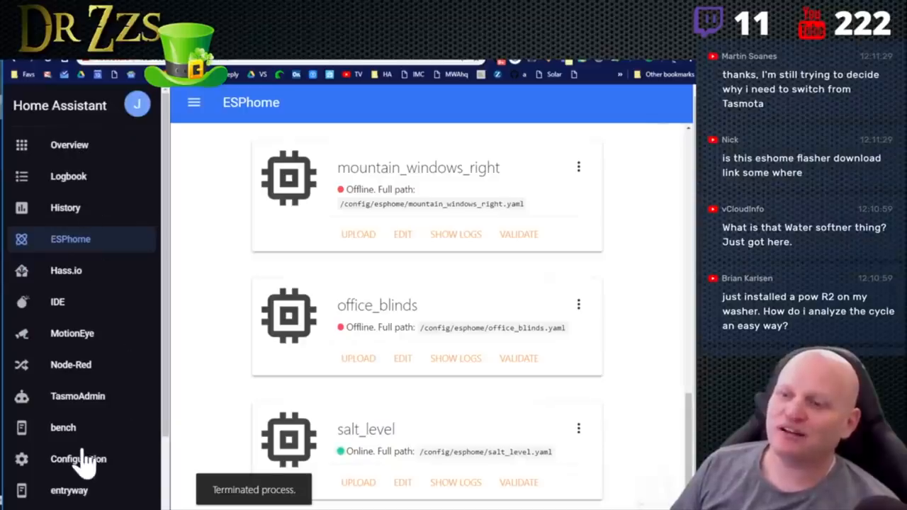
{"action": "left_click", "coordinate": [78, 459]}
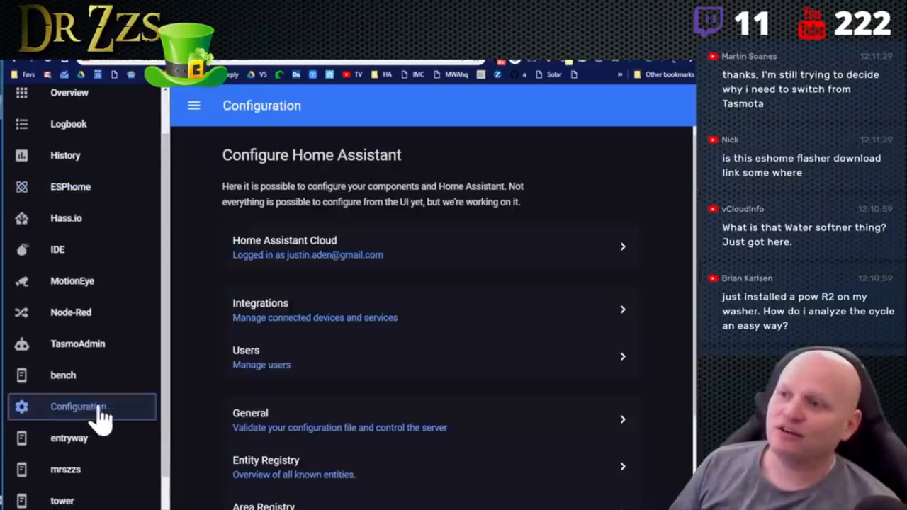
{"action": "left_click", "coordinate": [315, 310]}
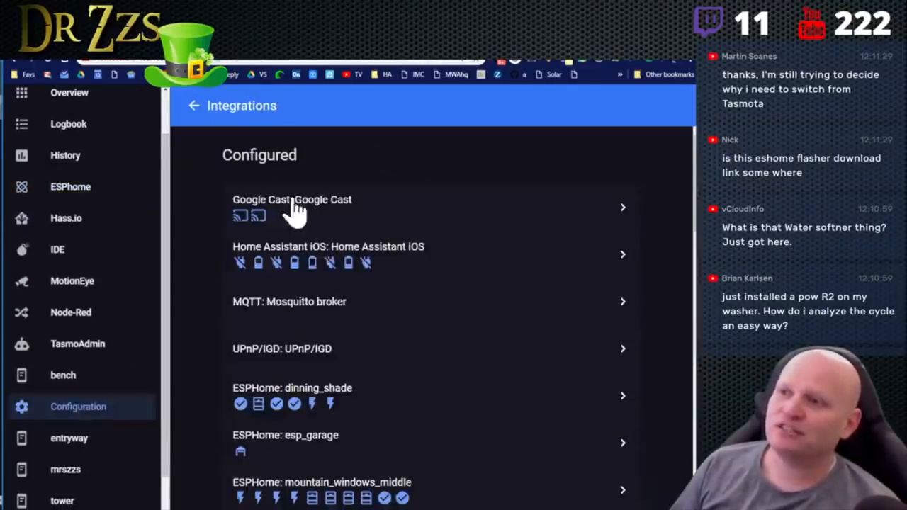
{"action": "mouse_move", "coordinate": [234, 147]}
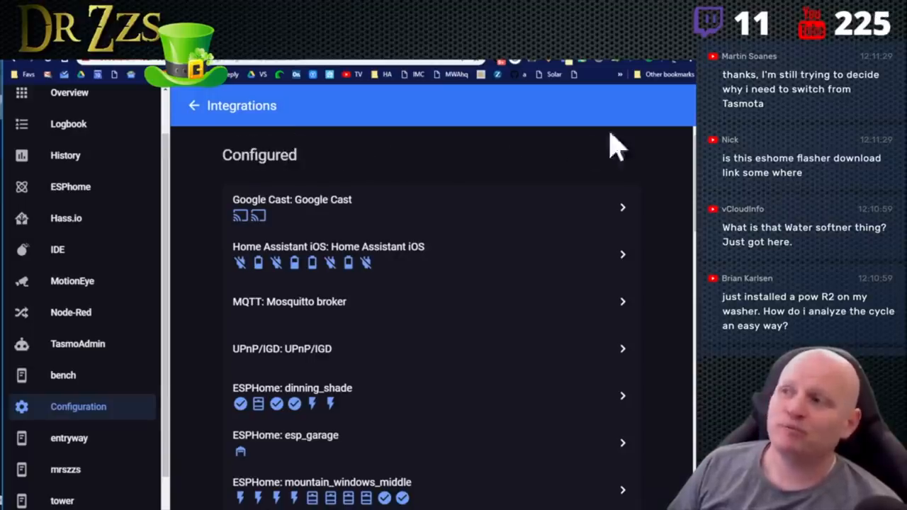
{"action": "mouse_move", "coordinate": [301, 256]}
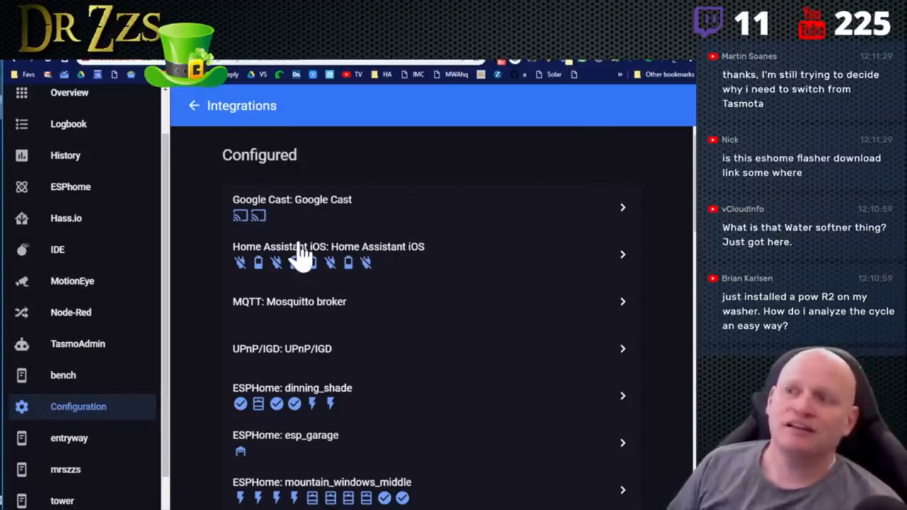
{"action": "mouse_move", "coordinate": [402, 272]}
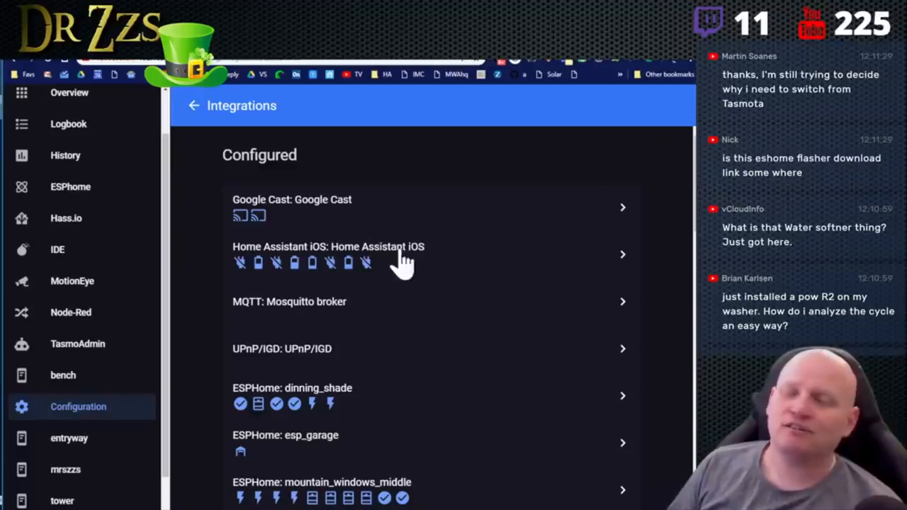
{"action": "mouse_move", "coordinate": [320, 348]}
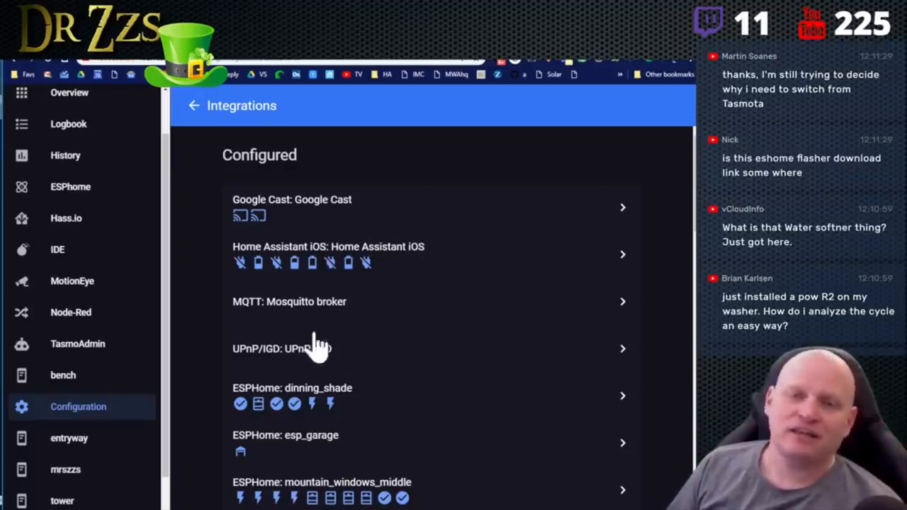
{"action": "mouse_move", "coordinate": [248, 335]}
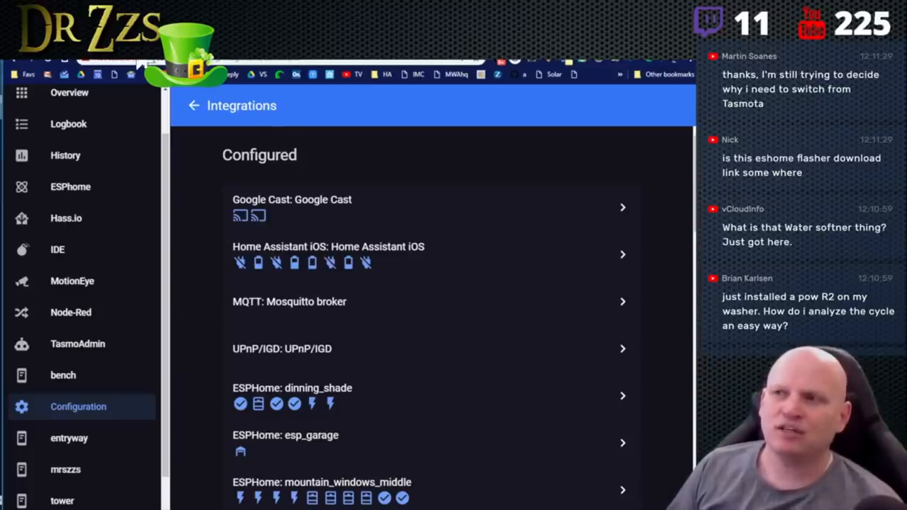
{"action": "mouse_move", "coordinate": [315, 142]}
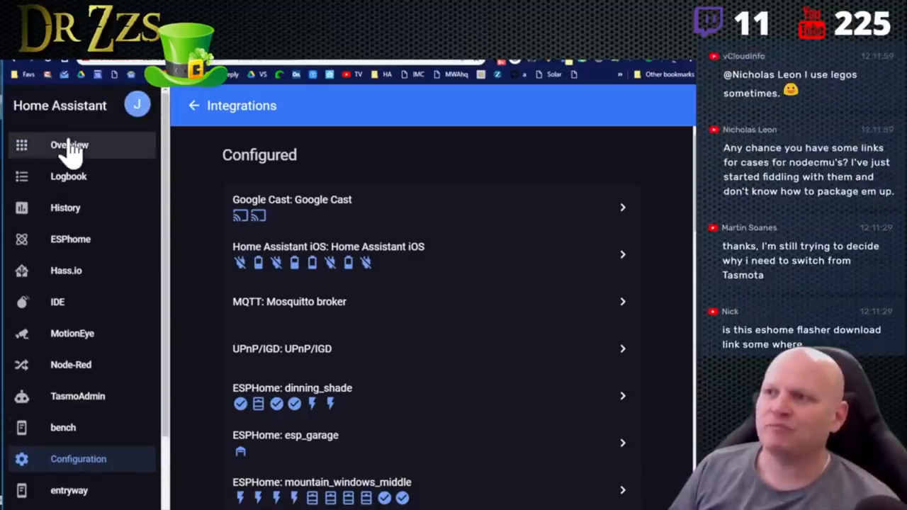
Return to the ESPHome dashboard and scroll to the mountain_windows and office_blinds device cards.
{"action": "left_click", "coordinate": [71, 238]}
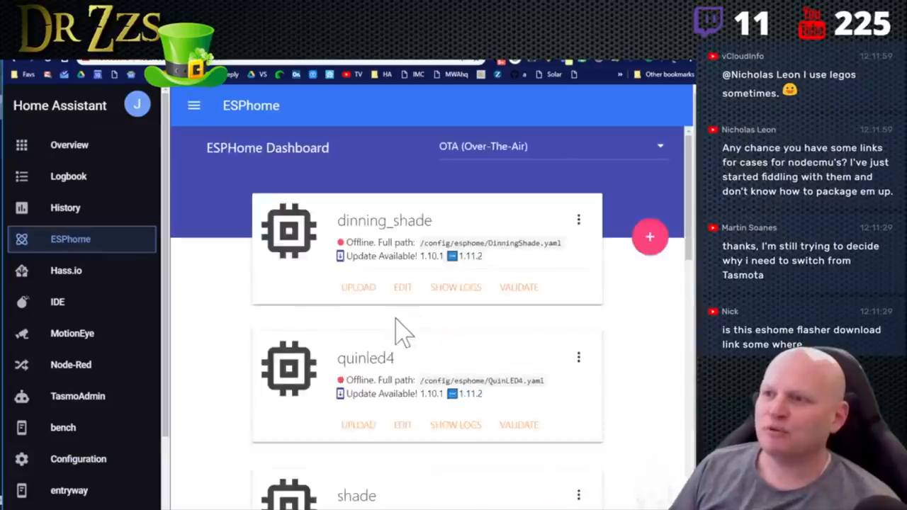
{"action": "scroll", "scroll_direction": "down", "scroll_amount": 3}
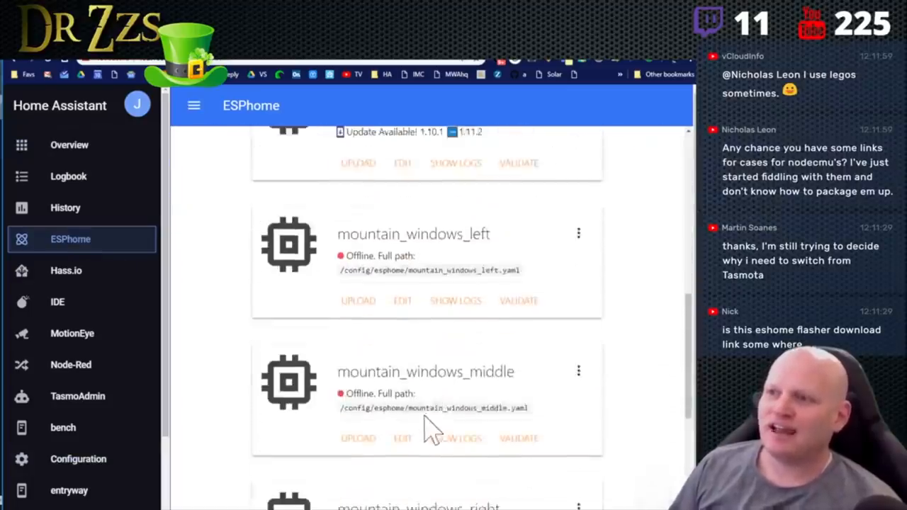
{"action": "scroll", "scroll_direction": "down", "scroll_amount": 3}
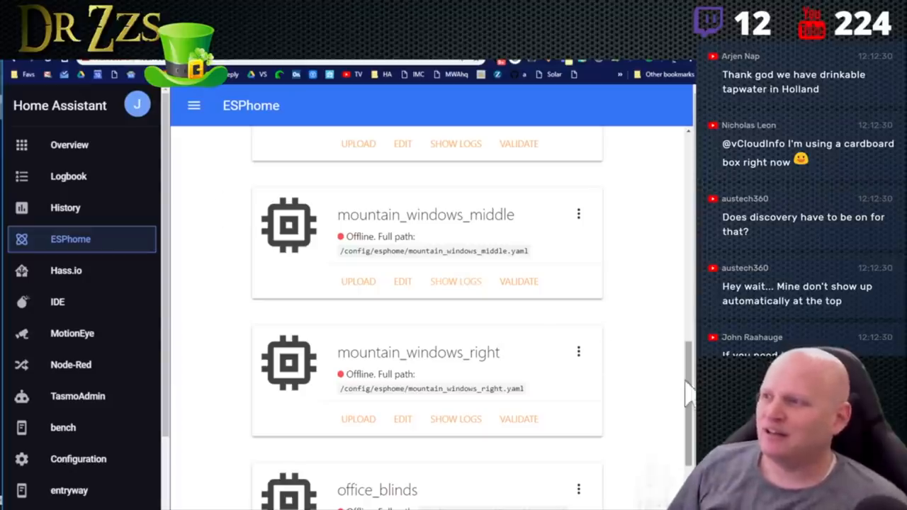
Scroll the Overview dashboard to the Water Softener Salt Level history graph.
{"action": "scroll", "scroll_direction": "down", "scroll_amount": 3}
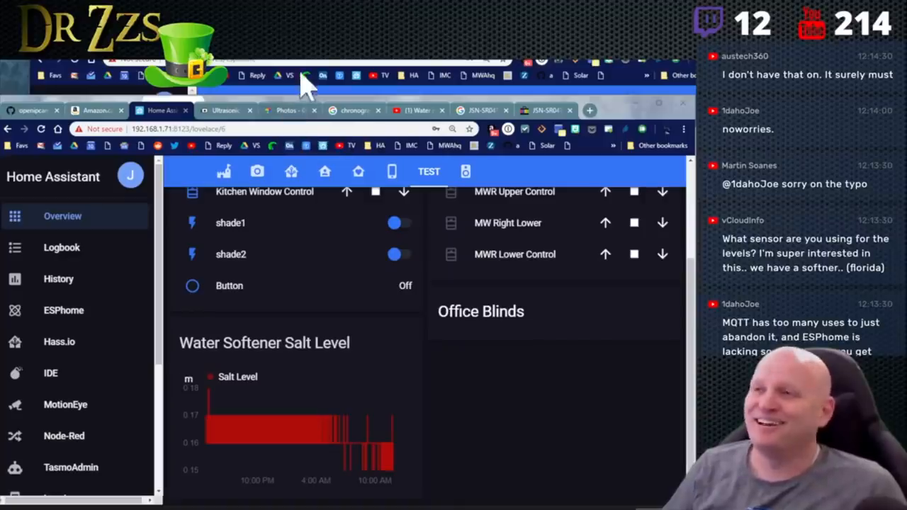
Search Amazon for elegoo and open the ELEGOO UNO R3 Most Complete Starter Kit listing.
{"action": "left_click", "coordinate": [63, 311]}
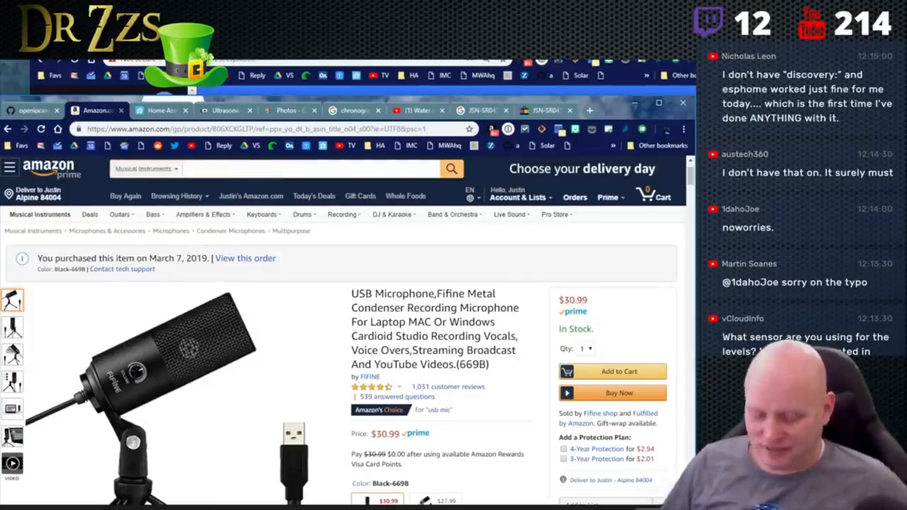
{"action": "type", "text": "elefo"}
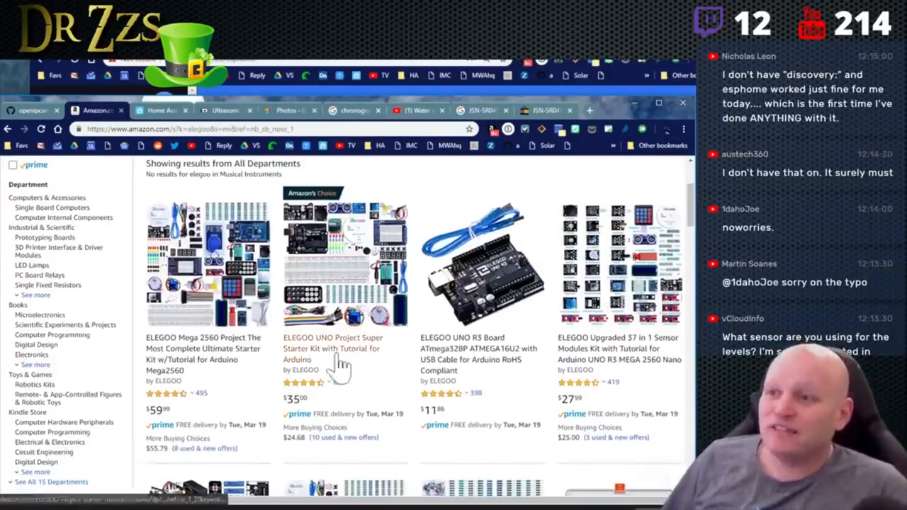
{"action": "scroll", "scroll_direction": "down", "scroll_amount": 3}
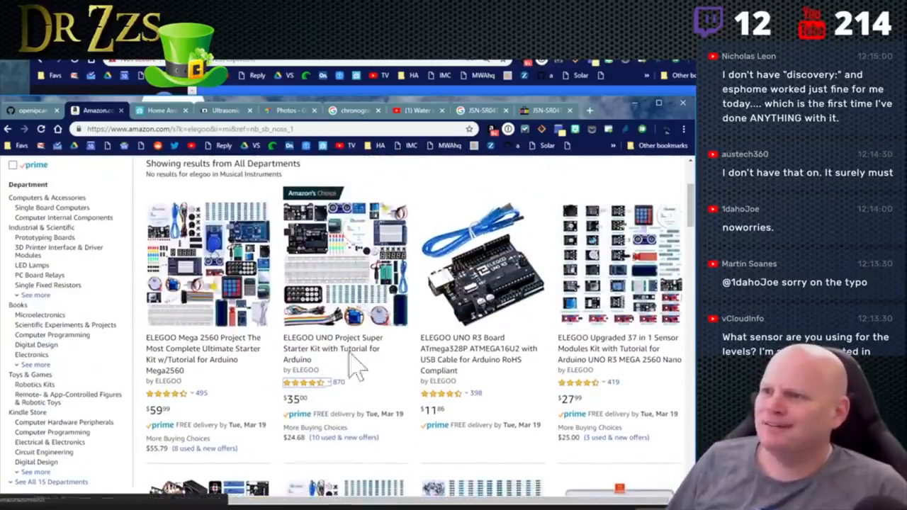
{"action": "scroll", "scroll_direction": "down", "scroll_amount": 3}
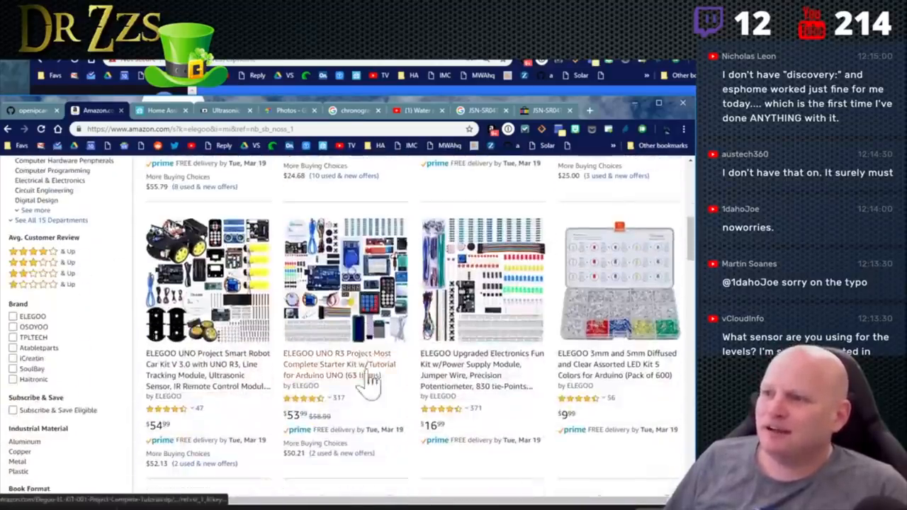
{"action": "left_click", "coordinate": [364, 376]}
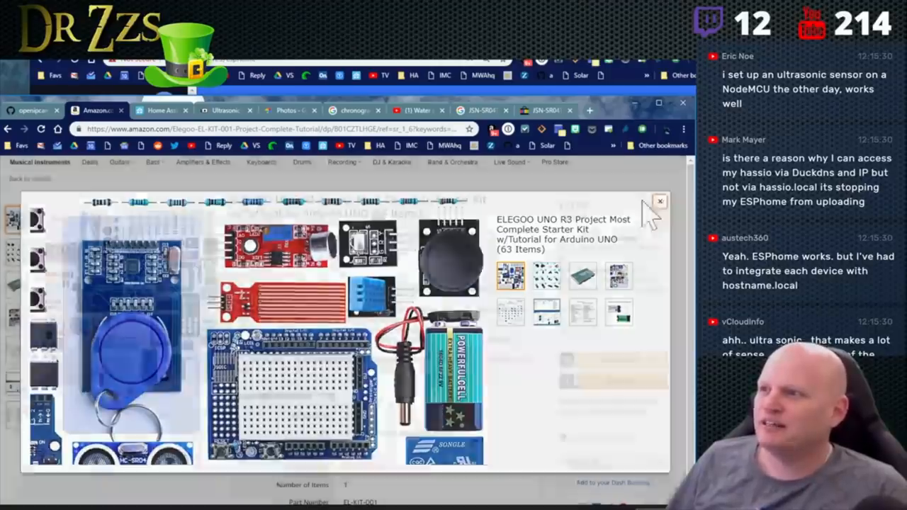
Close the enlarged photos and show the kit's compartmentalized storage case image.
{"action": "left_click", "coordinate": [660, 201]}
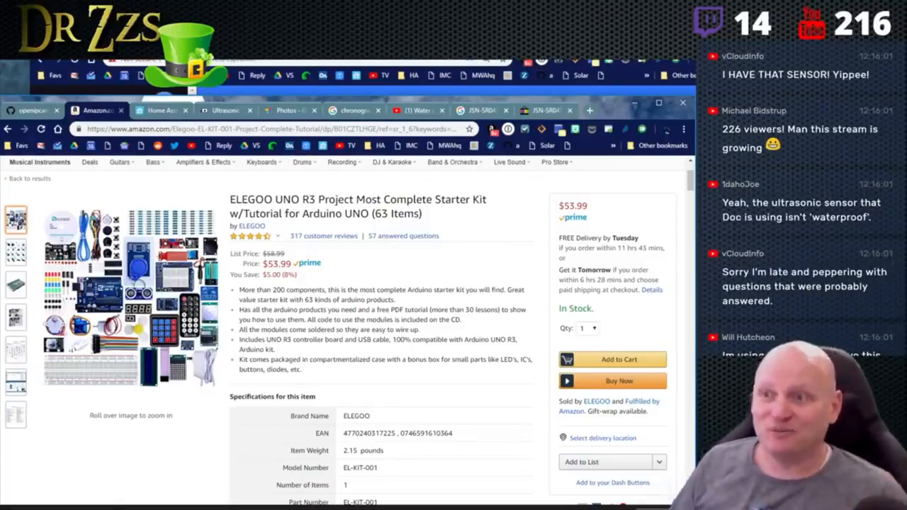
{"action": "mouse_move", "coordinate": [124, 482]}
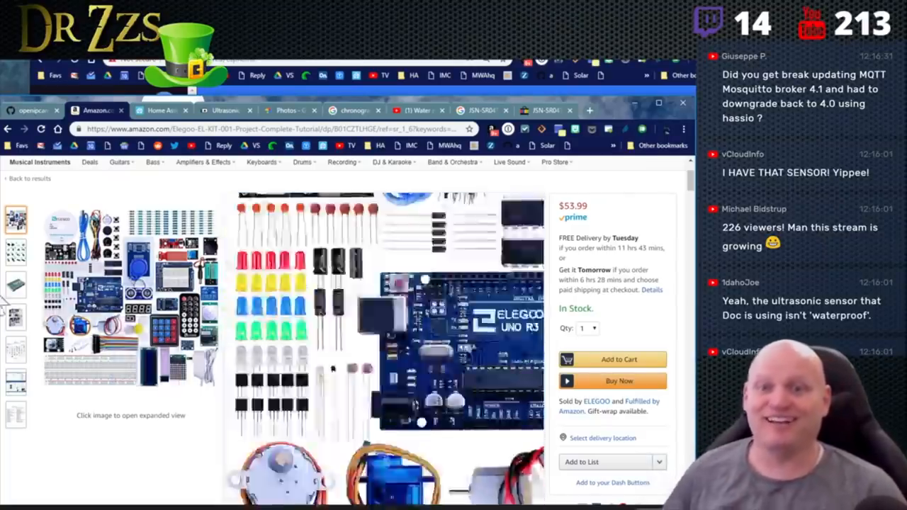
{"action": "left_click", "coordinate": [15, 286]}
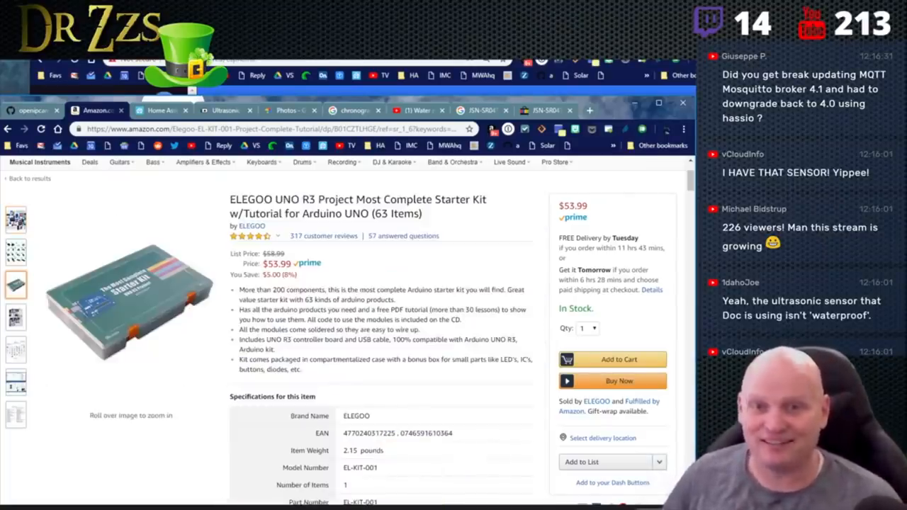